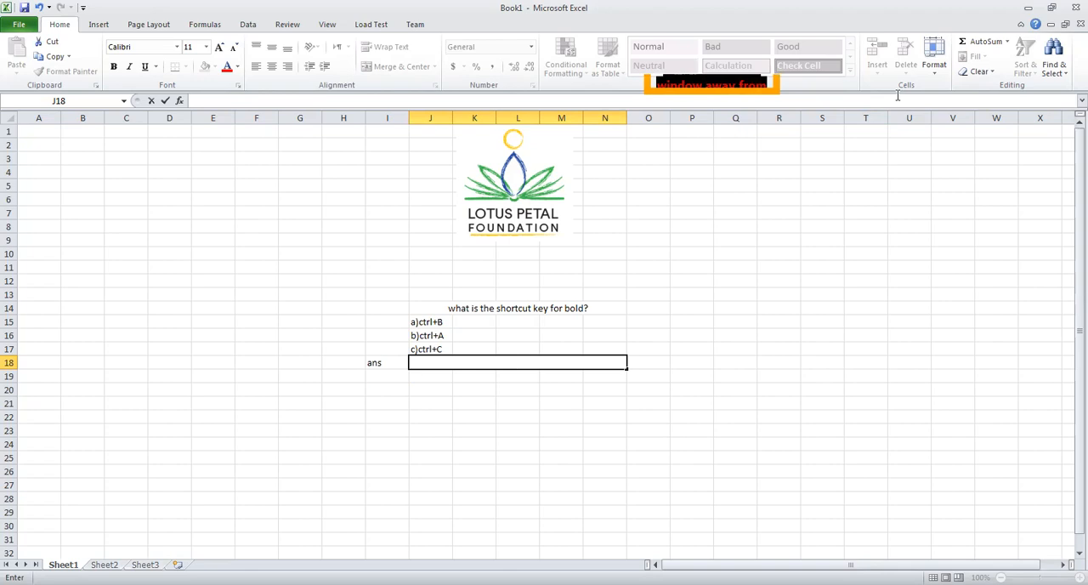
mouse_move(647, 207)
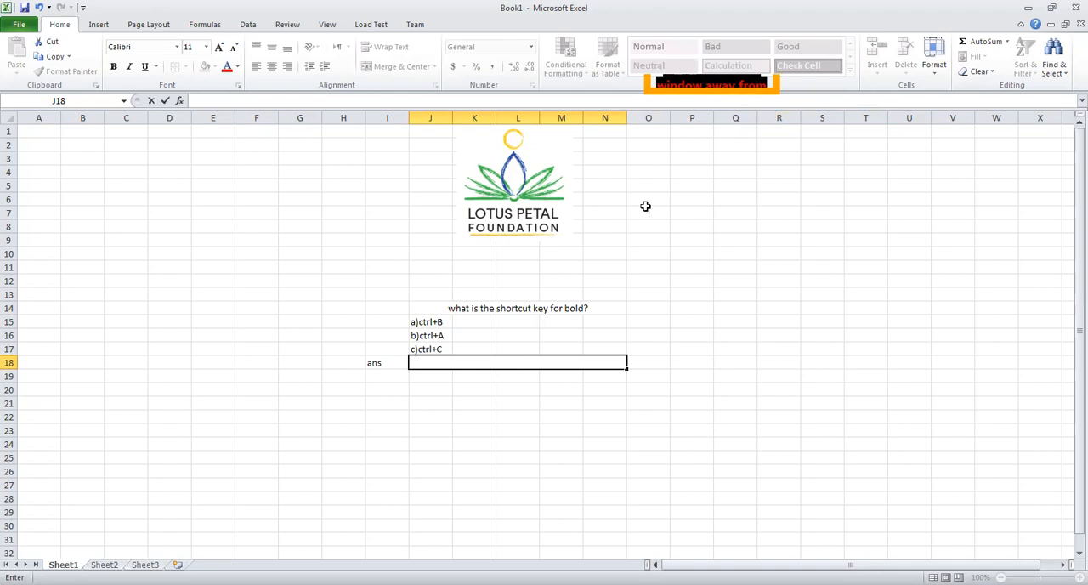
mouse_move(496, 322)
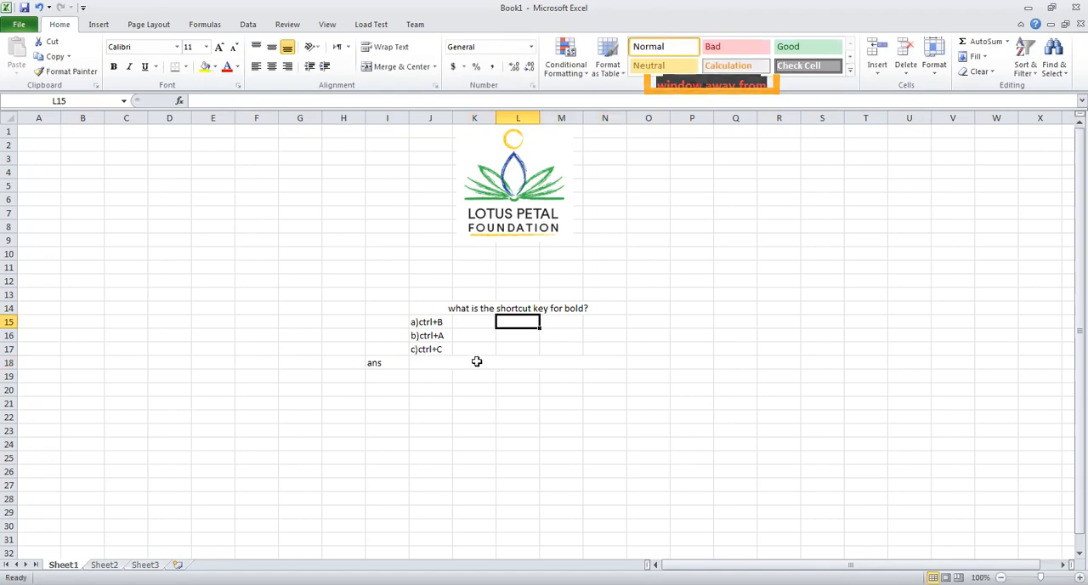
- Add an Equal To rule on answer cell J18: green fill with dark green text when it equals a
left_click(396, 66)
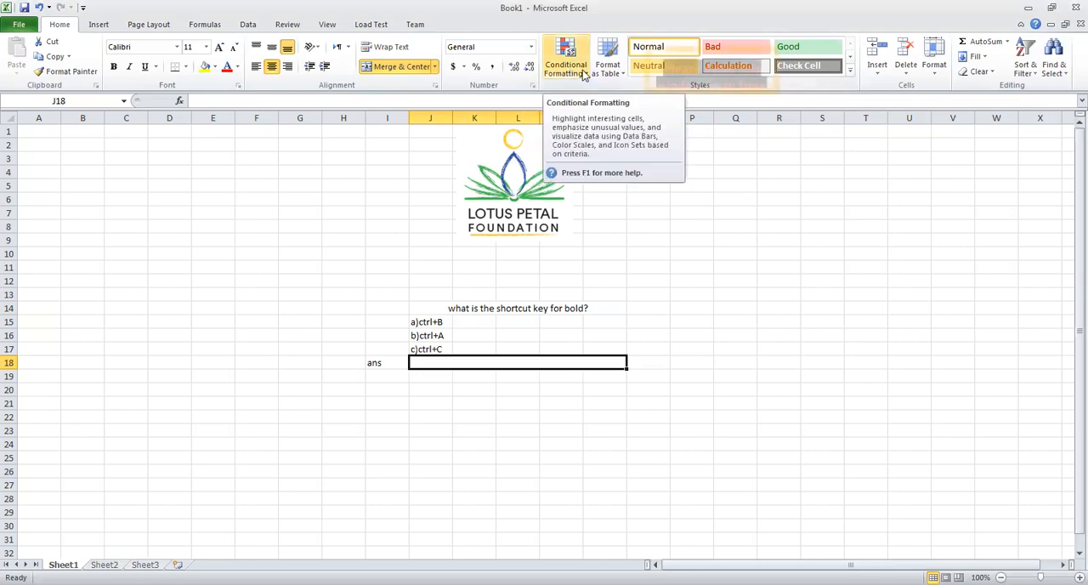
left_click(565, 54)
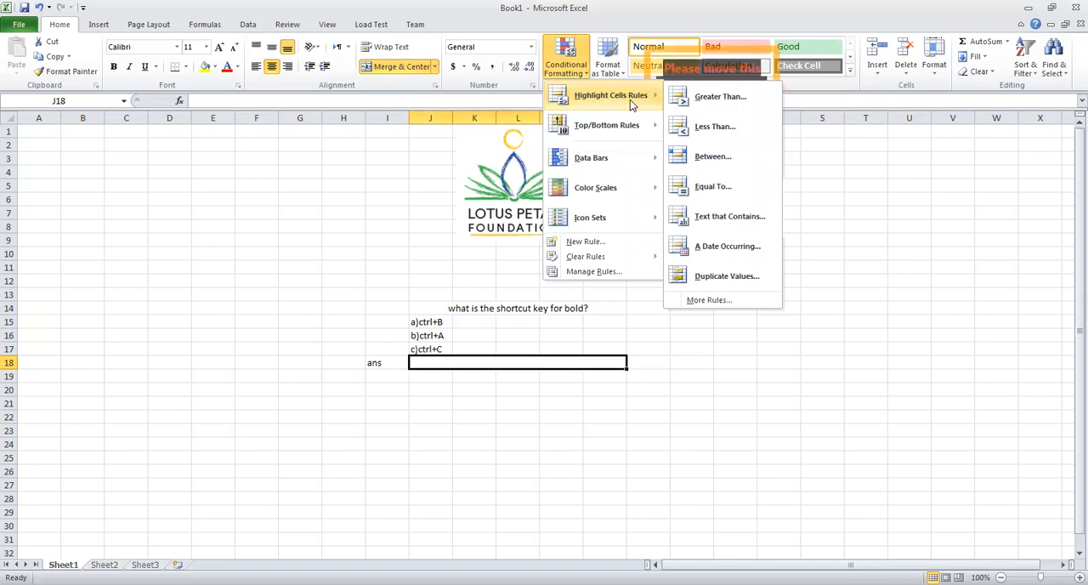
mouse_move(713, 187)
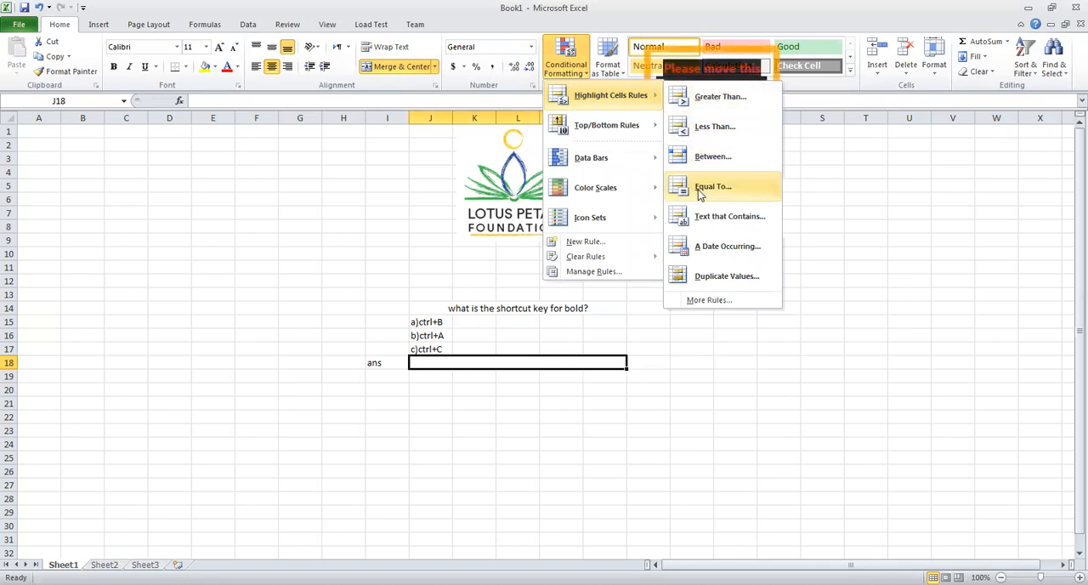
left_click(713, 187)
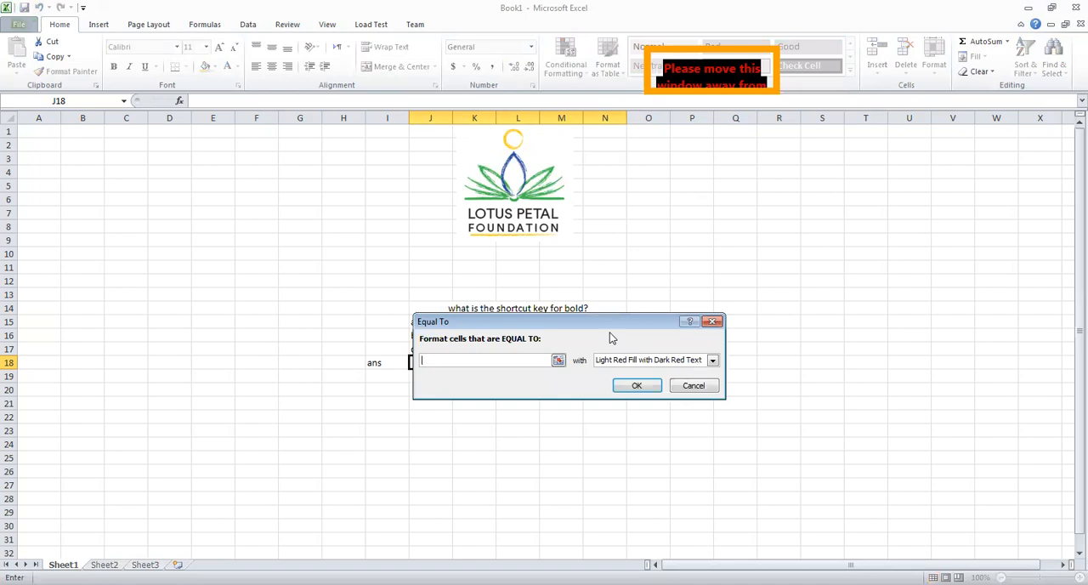
type("a")
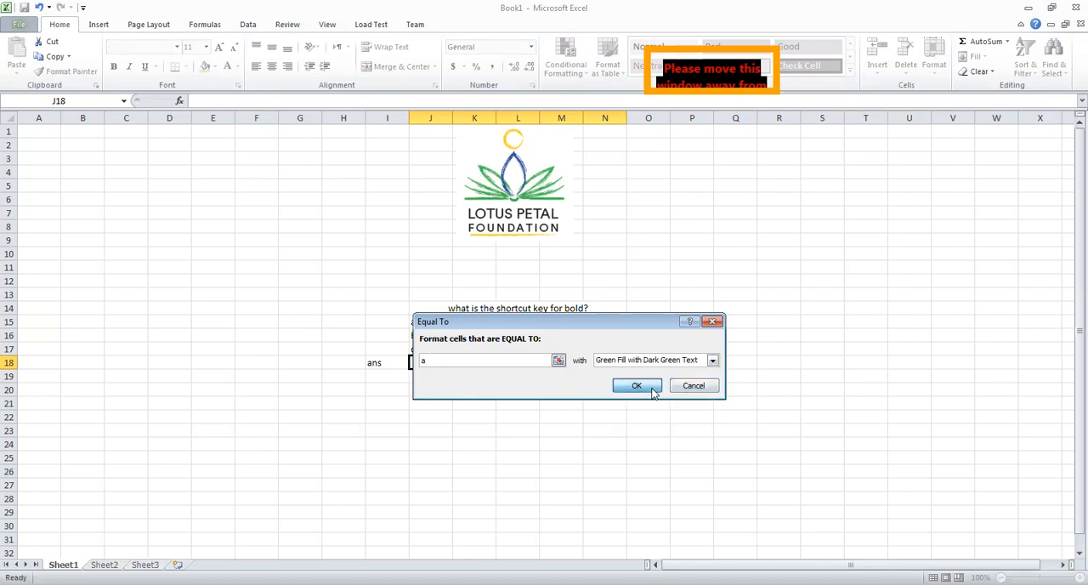
left_click(636, 384)
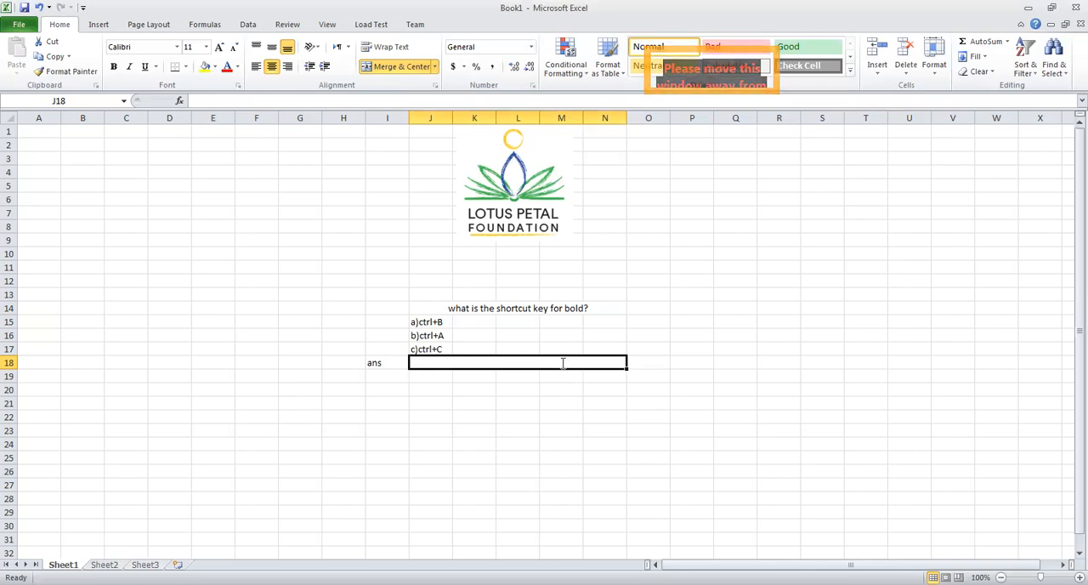
- Enter a in J18 so it turns green, then reselect J18 for another rule
type("a")
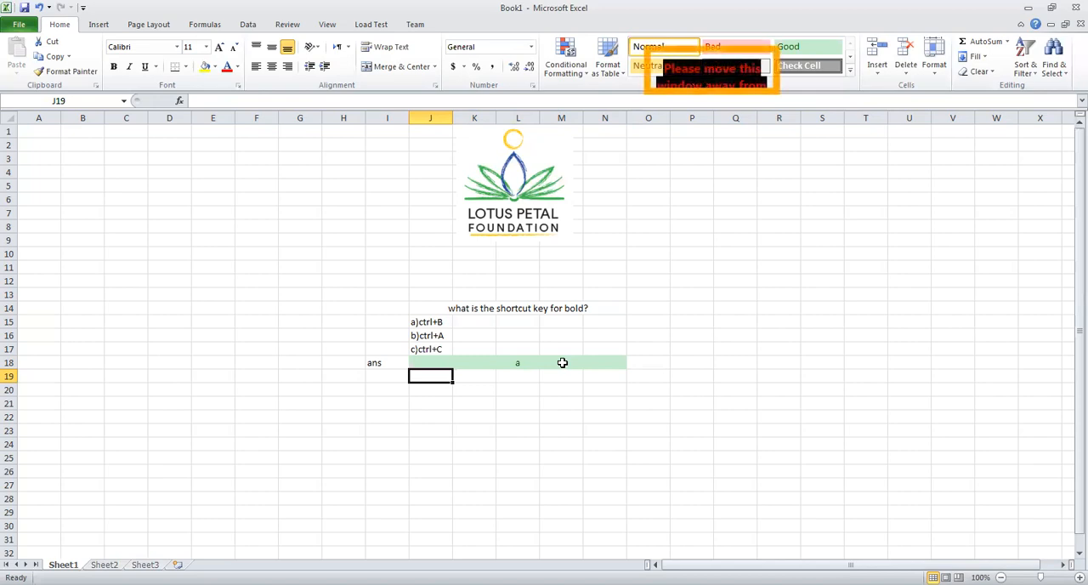
left_click(394, 66)
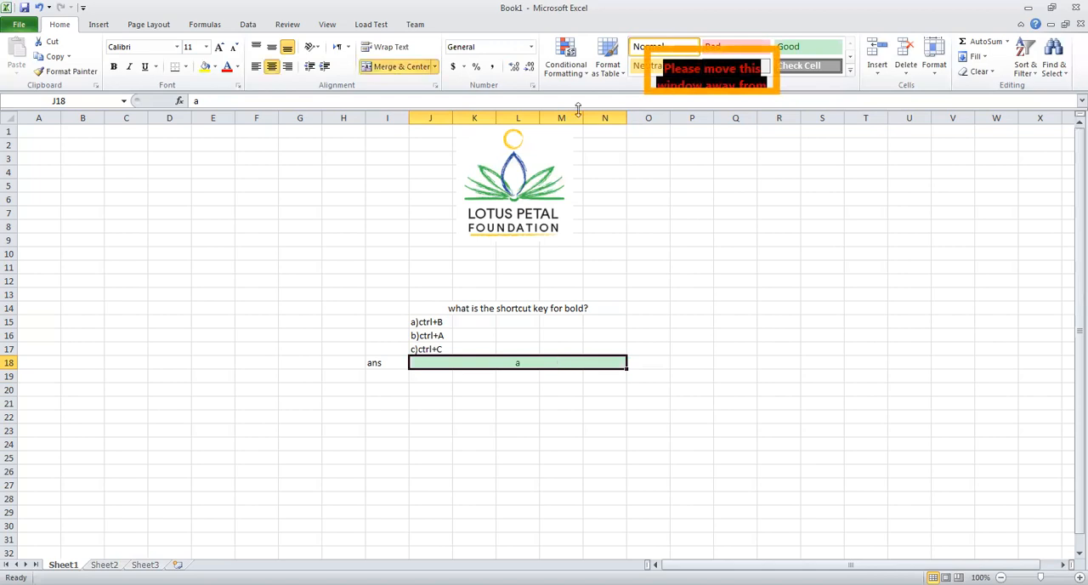
left_click(565, 65)
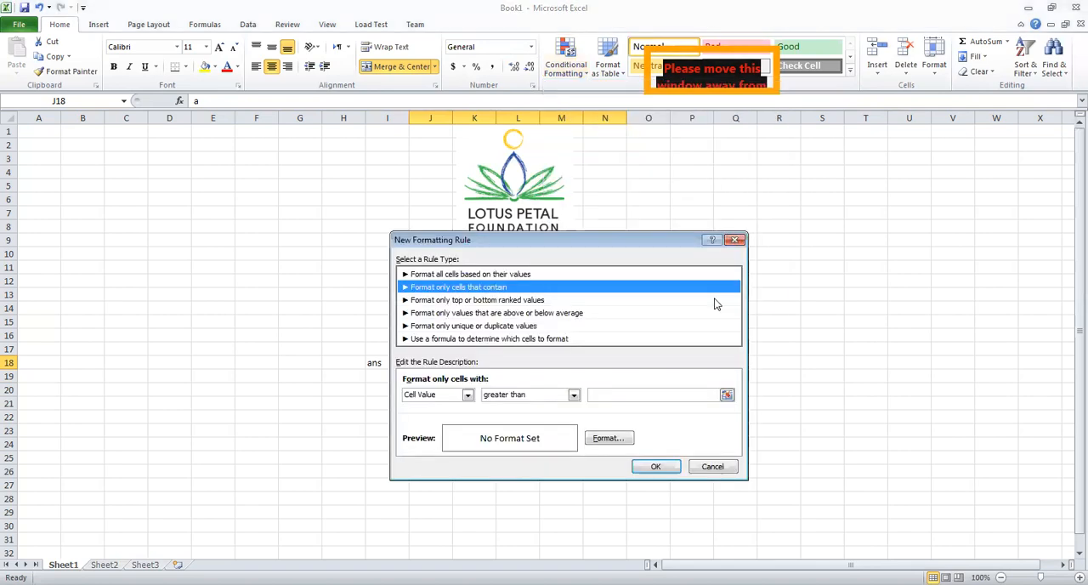
mouse_move(643, 363)
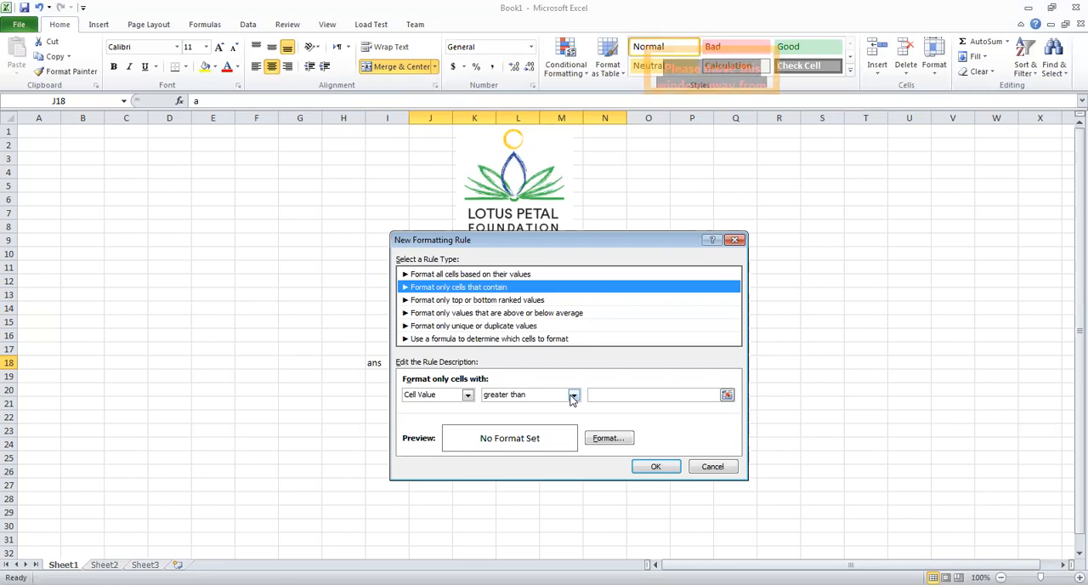
- Set the new rule's condition to Cell Value not equal to a
left_click(575, 394)
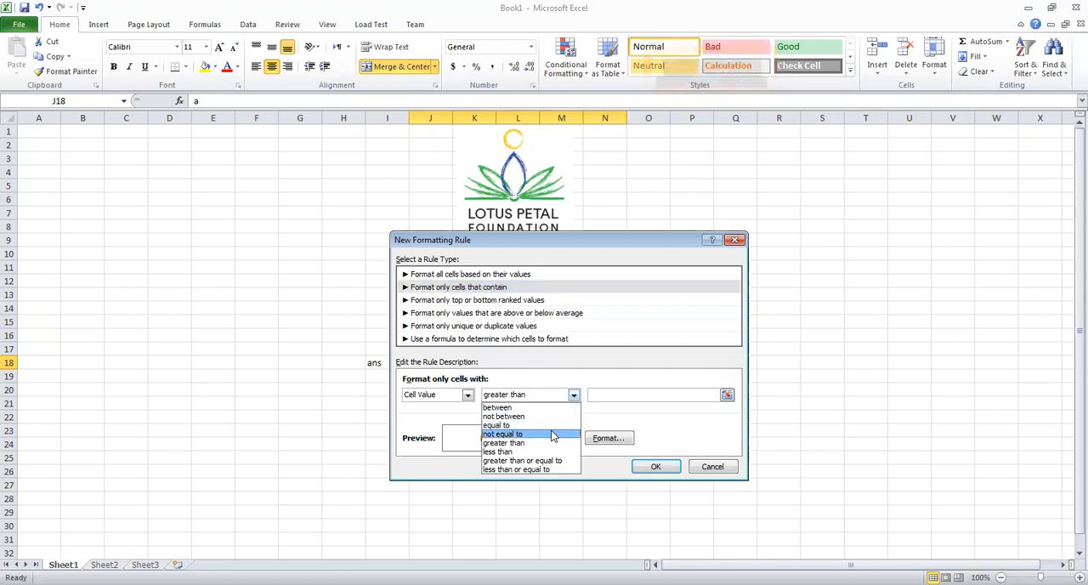
left_click(502, 433)
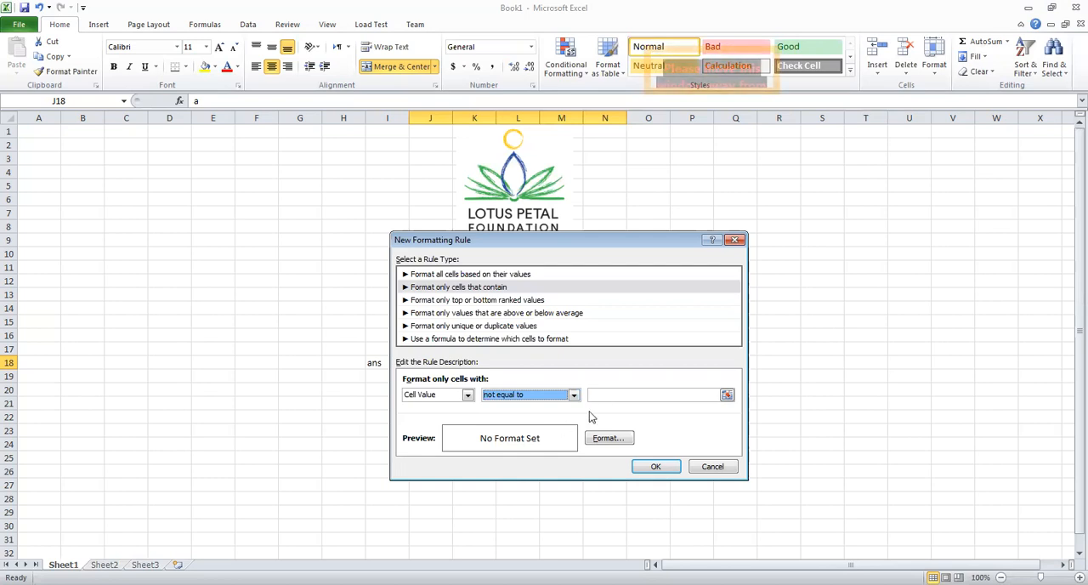
left_click(655, 395)
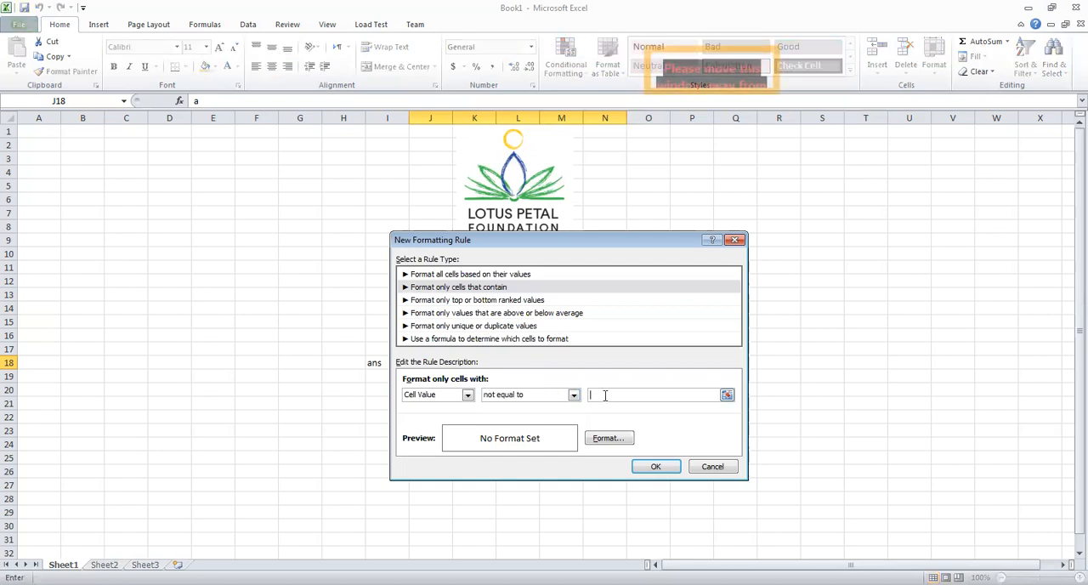
type("a")
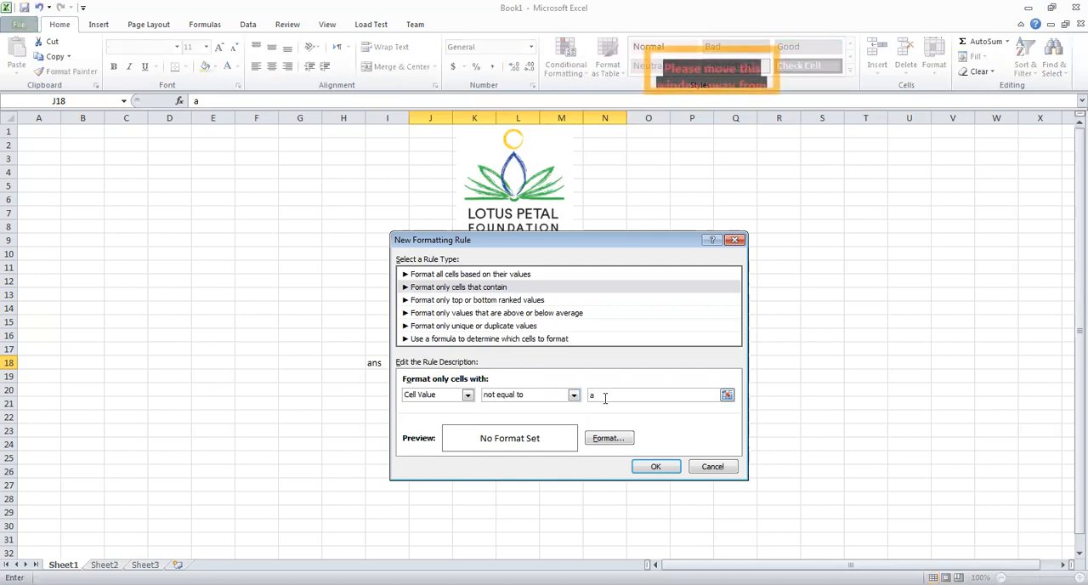
- Give the not-equal-to-a rule a red font colour
left_click(609, 439)
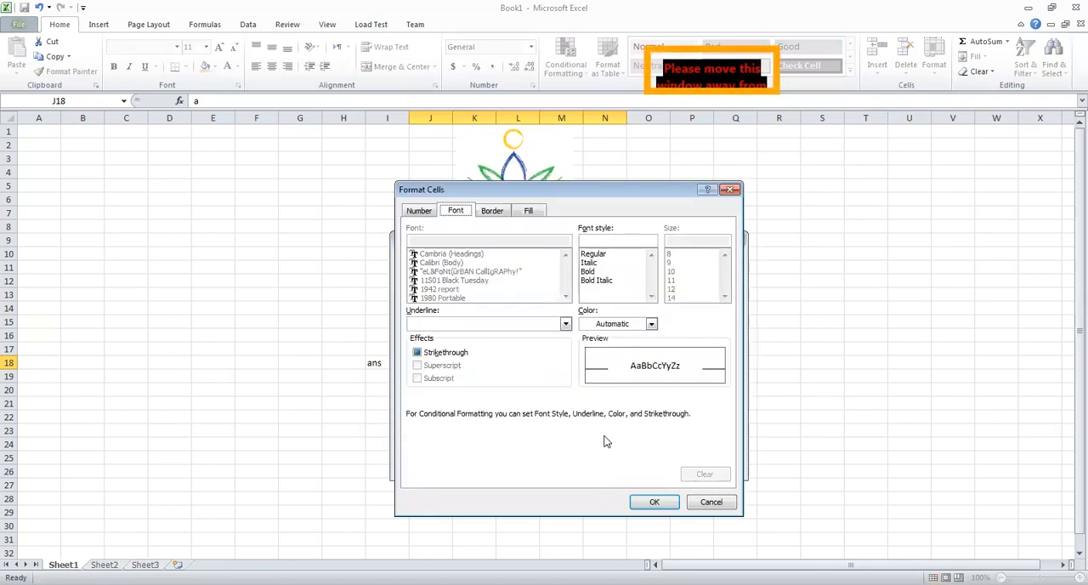
mouse_move(479, 221)
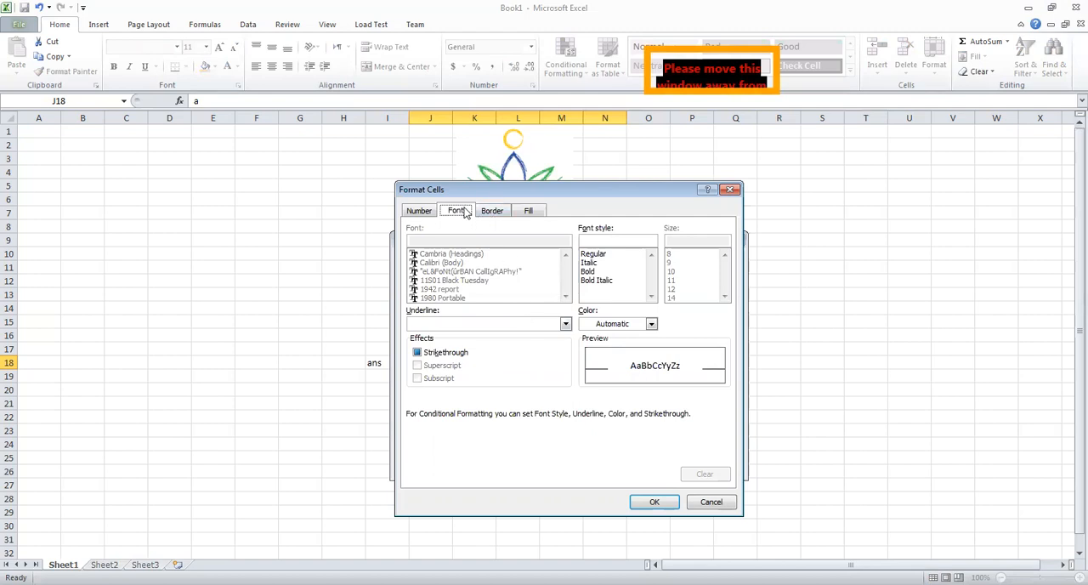
left_click(652, 323)
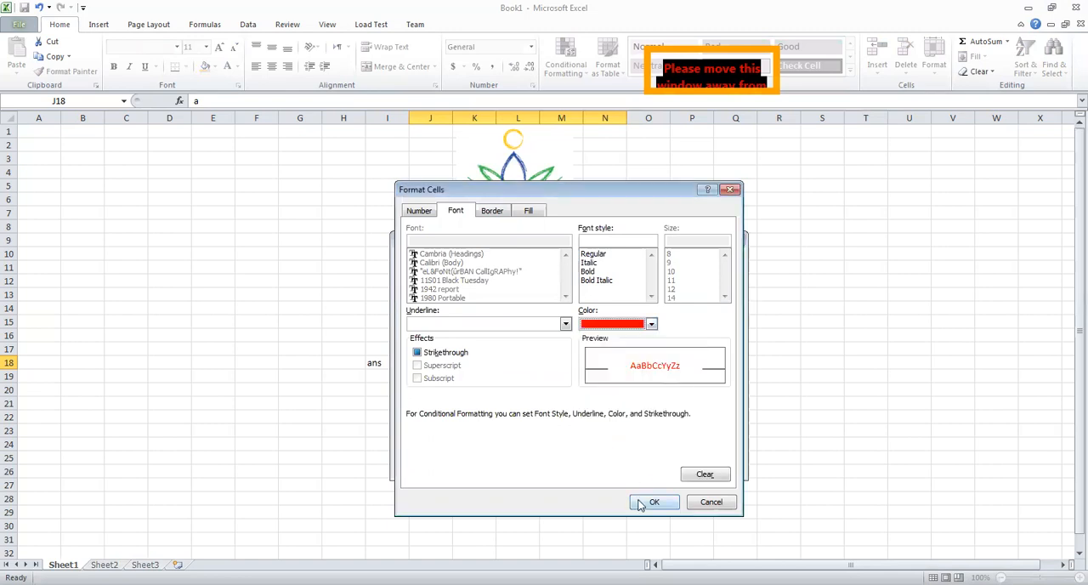
left_click(654, 502)
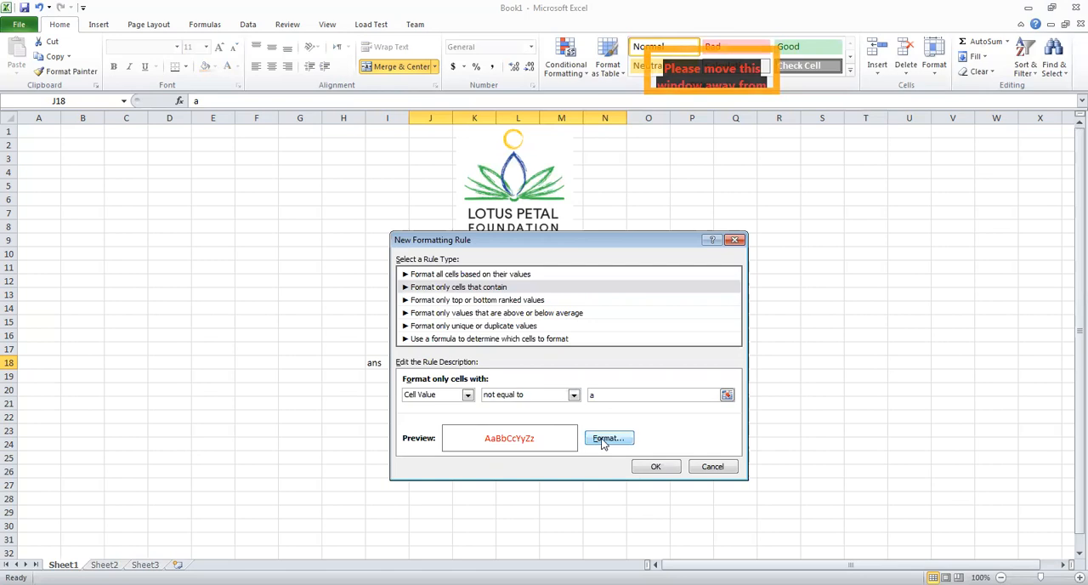
- Add a light red background fill to the not-equal-to-a rule
left_click(609, 438)
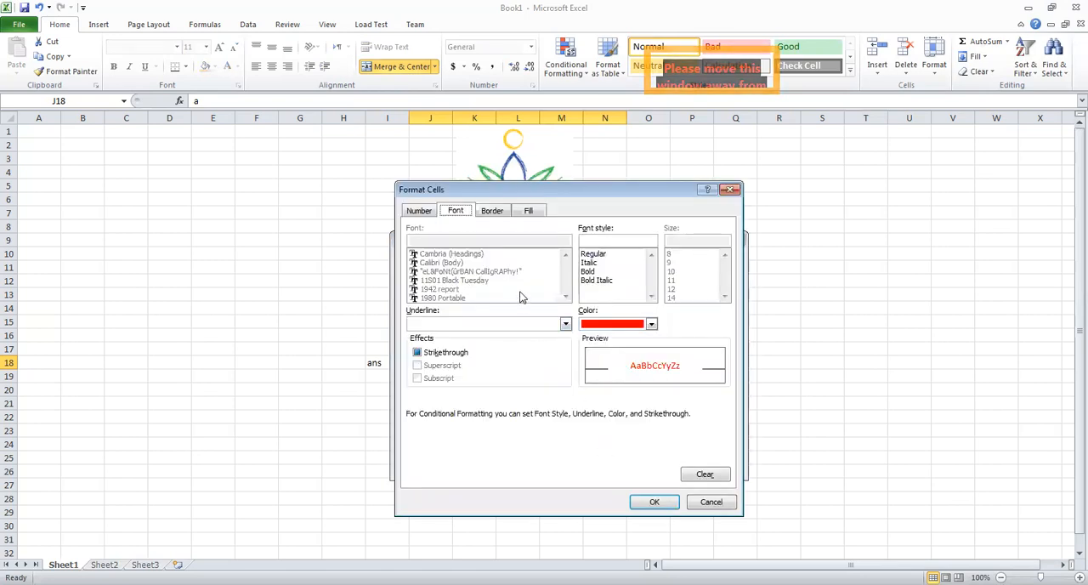
left_click(527, 211)
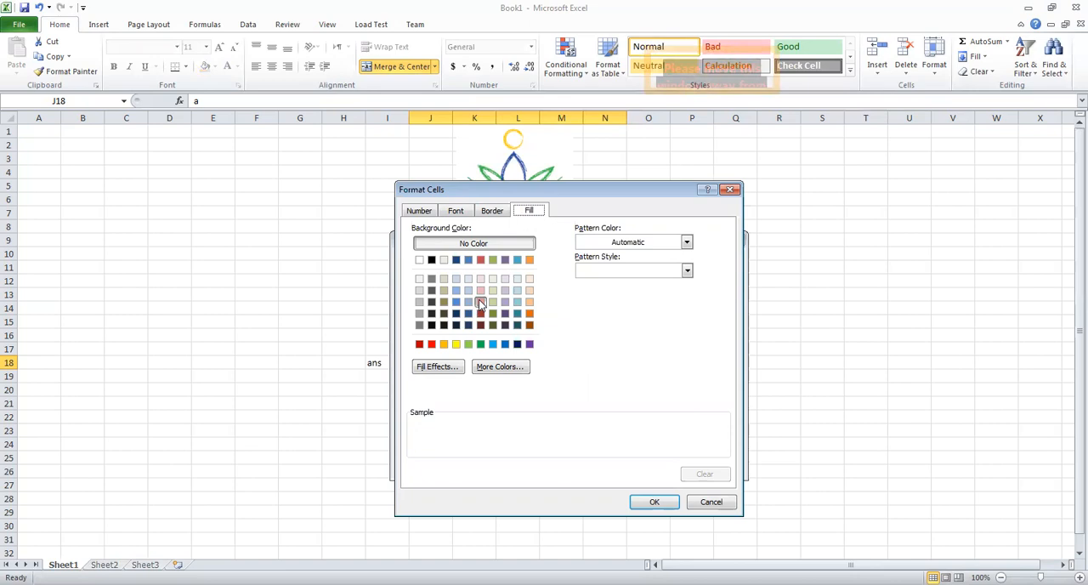
left_click(480, 313)
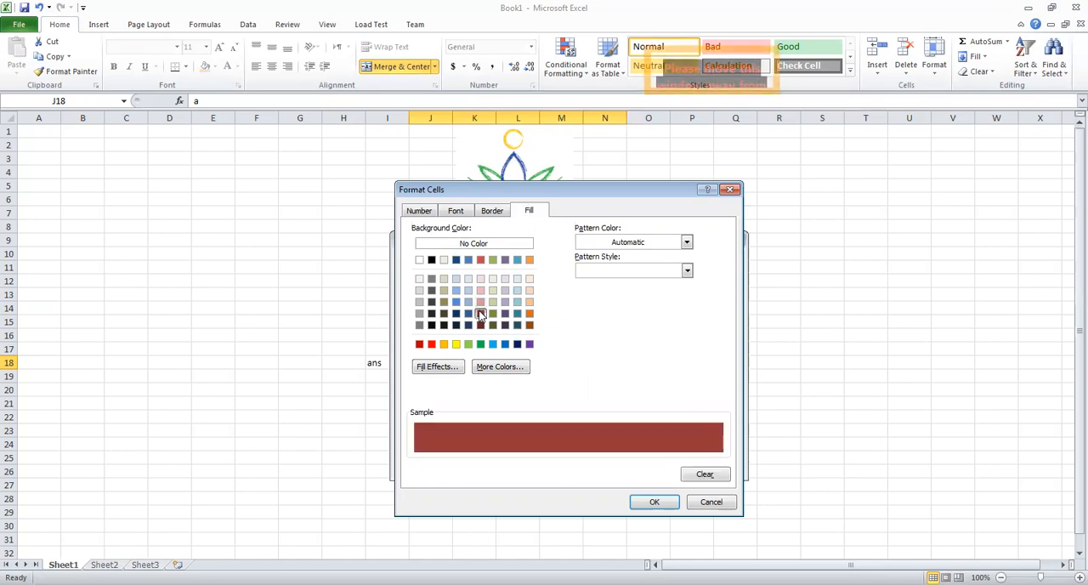
left_click(479, 303)
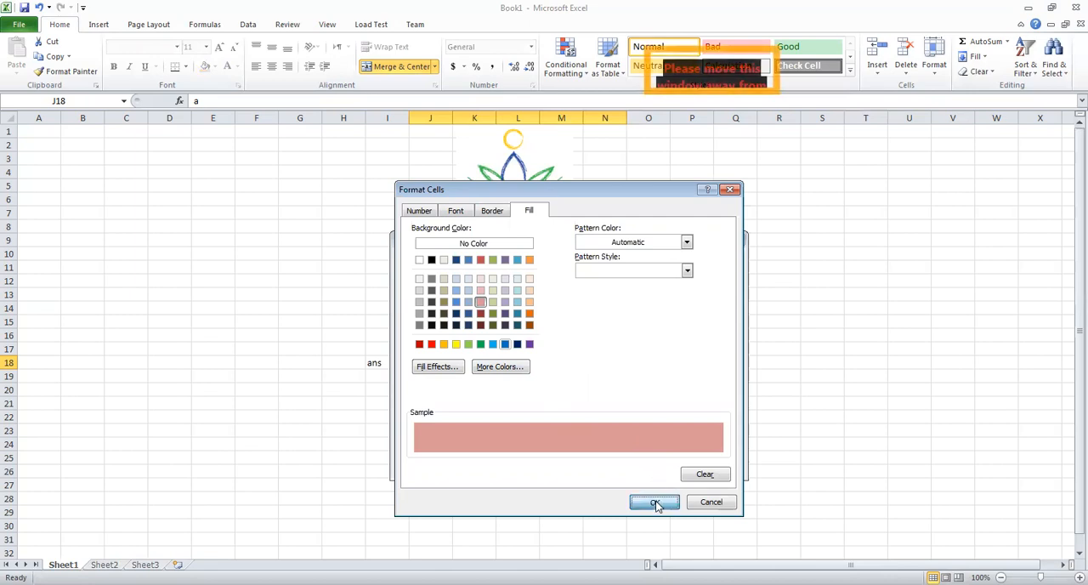
left_click(655, 502)
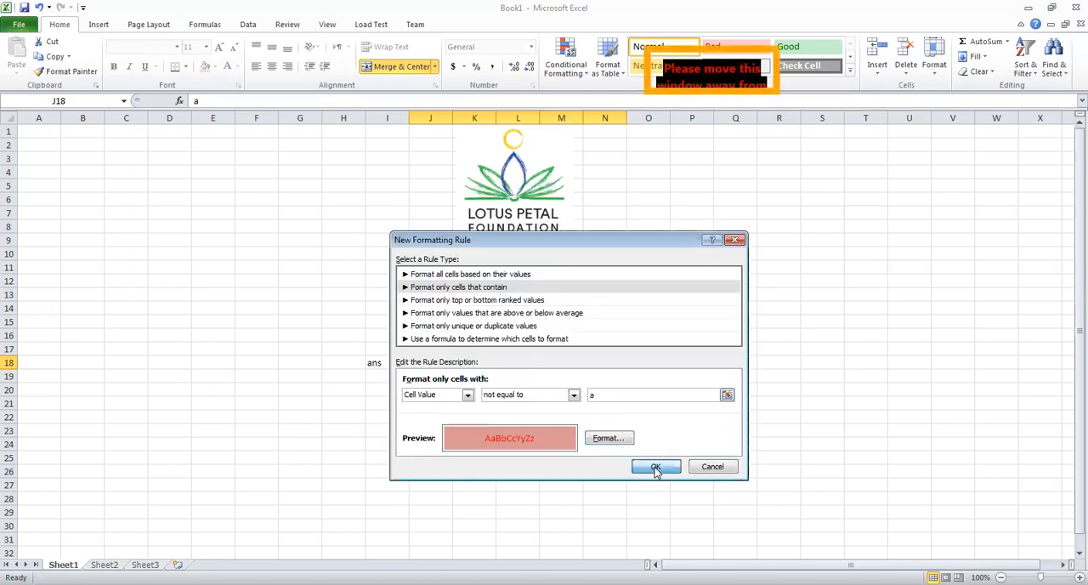
- Save the rule and test J18 with b)ctrl+A, c)ctrl+C and a)ctrl+B to see red for wrong answers
left_click(657, 466)
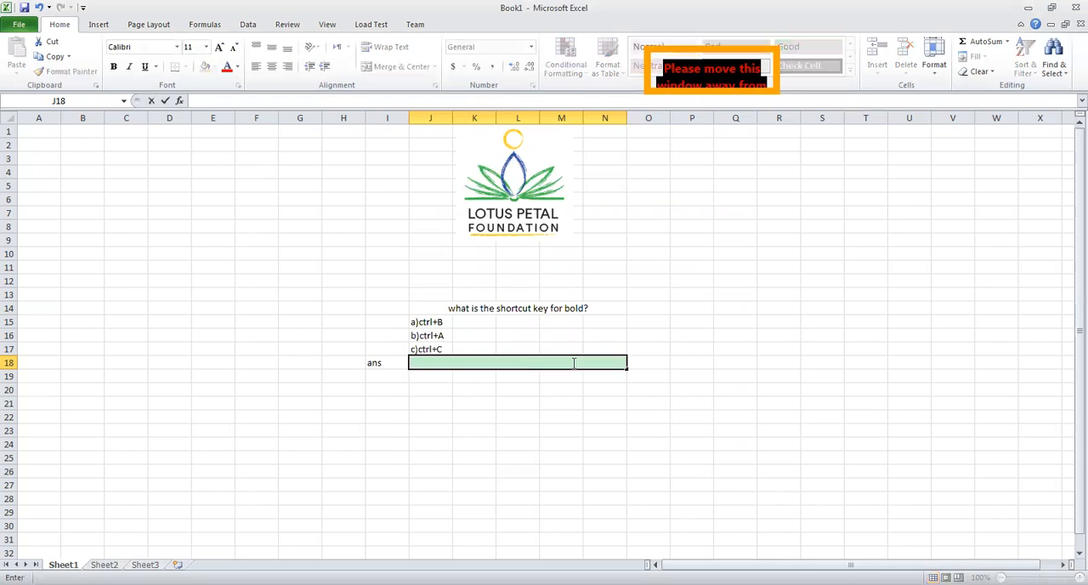
type("b)ctrl+A")
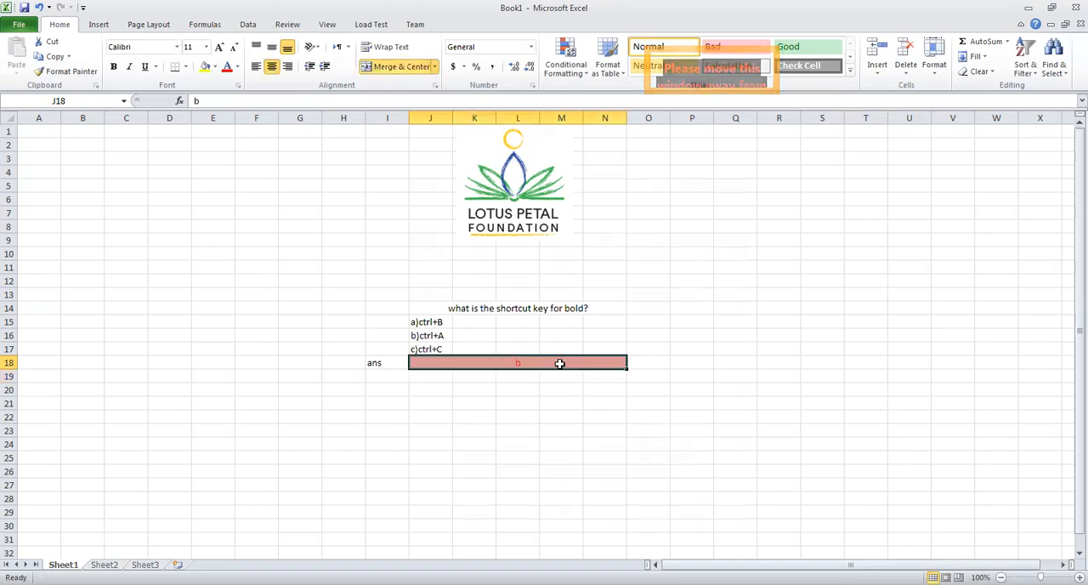
type("c)ctrl+C")
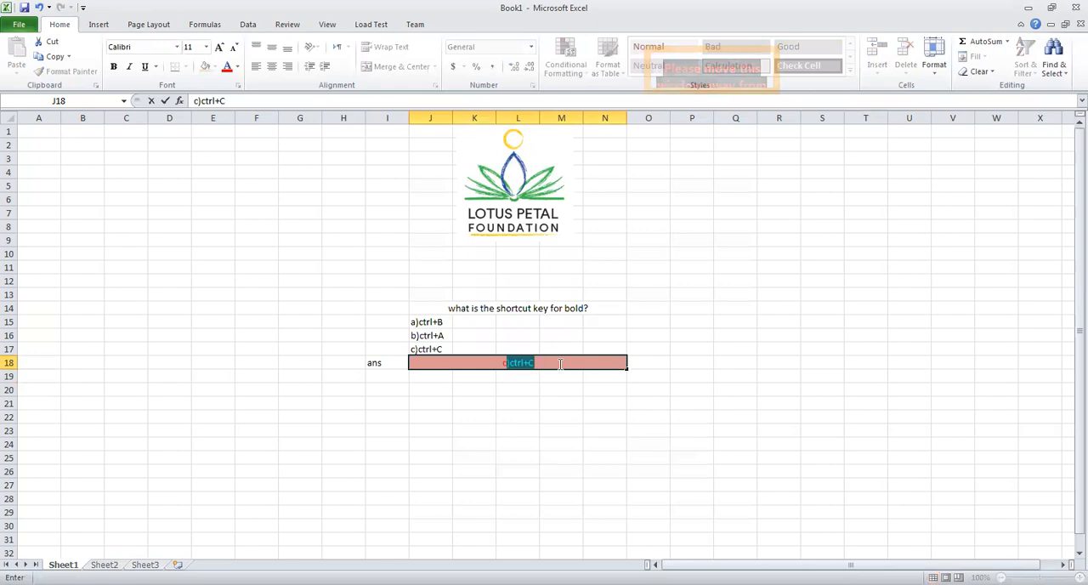
left_click(395, 67)
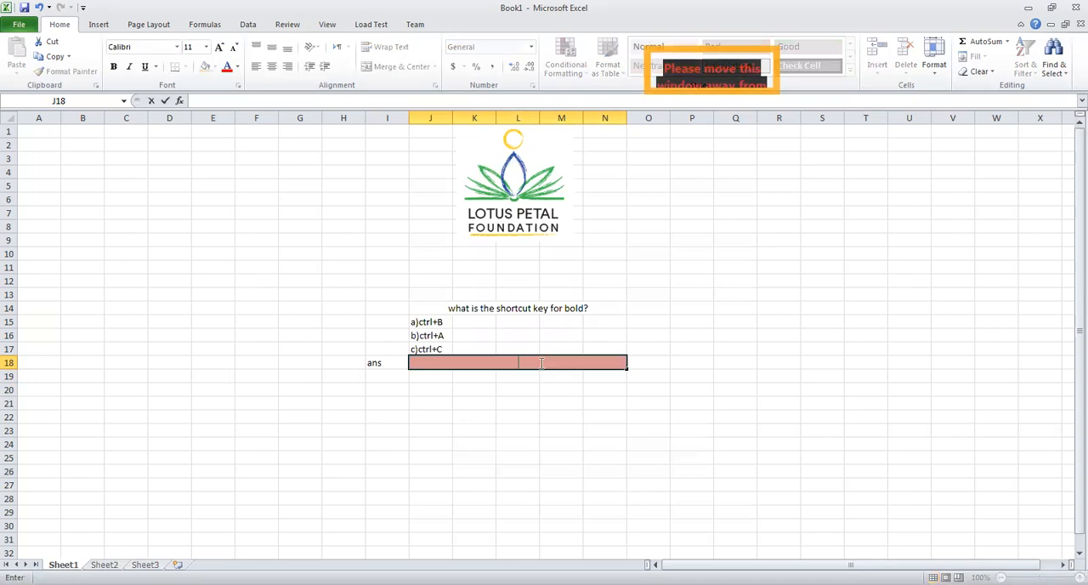
type("a)ctrl+B")
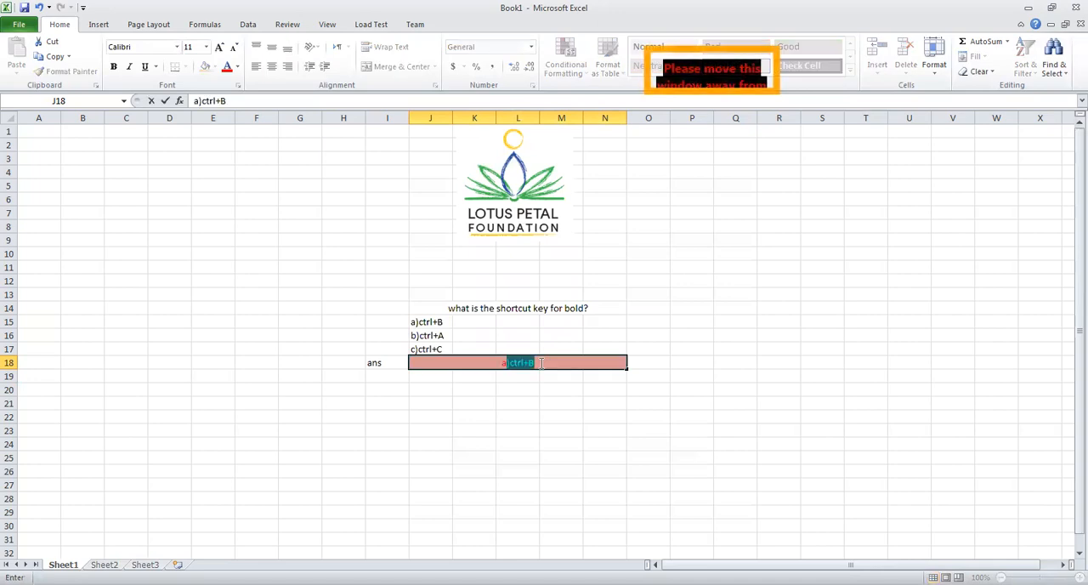